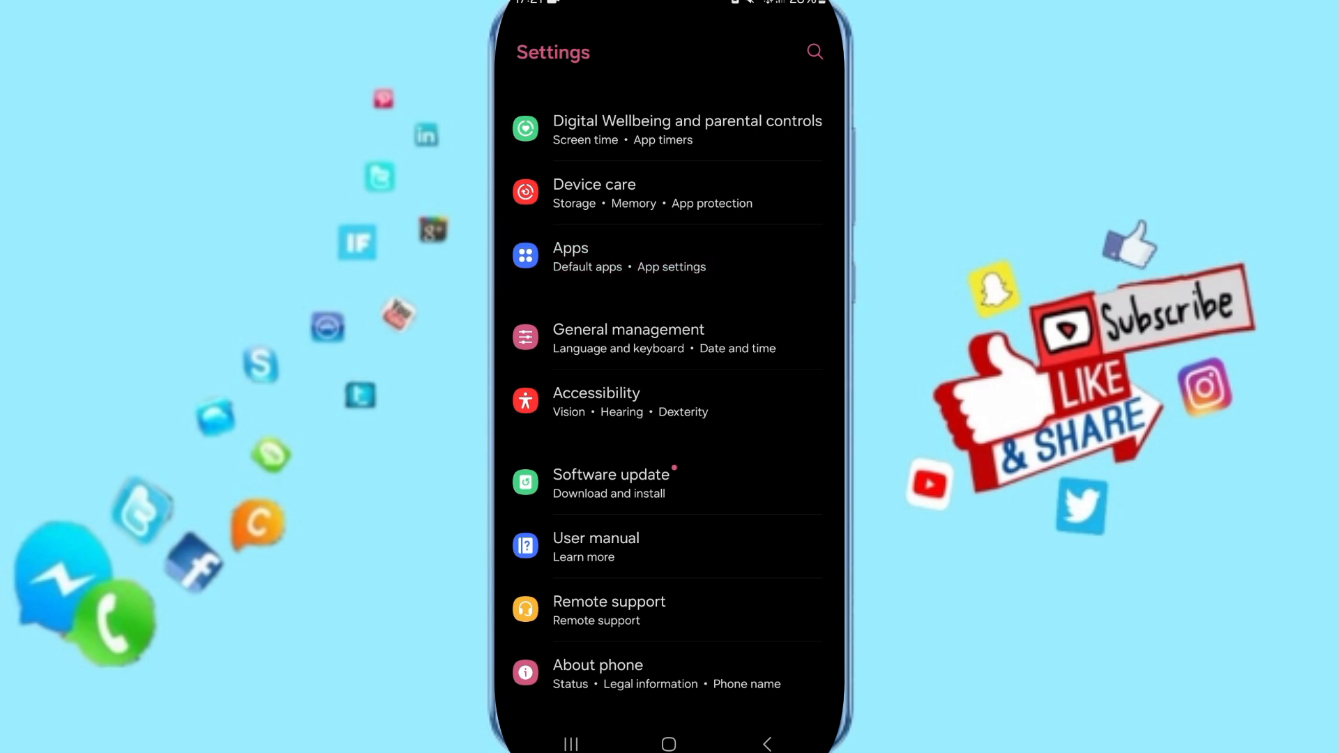
Step: Go to Apps and select Decathlon to show its App info page
click(570, 256)
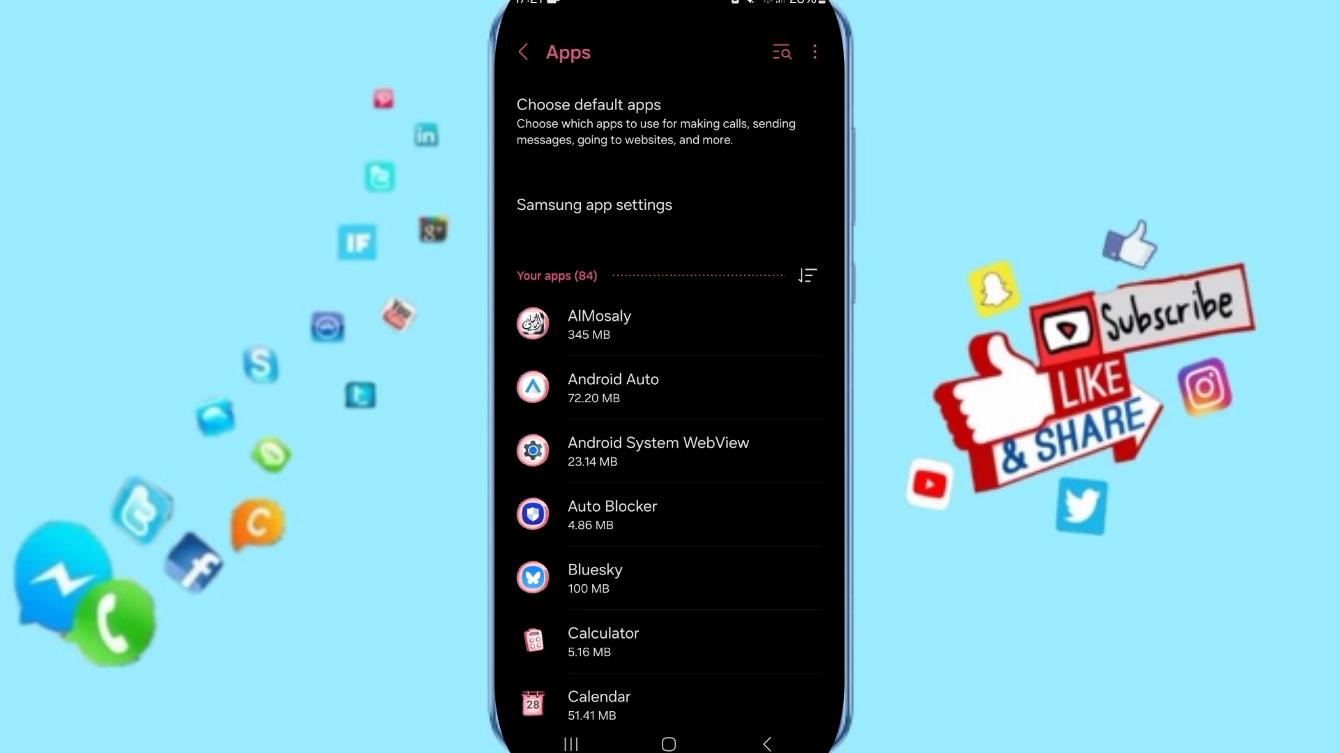
click(778, 52)
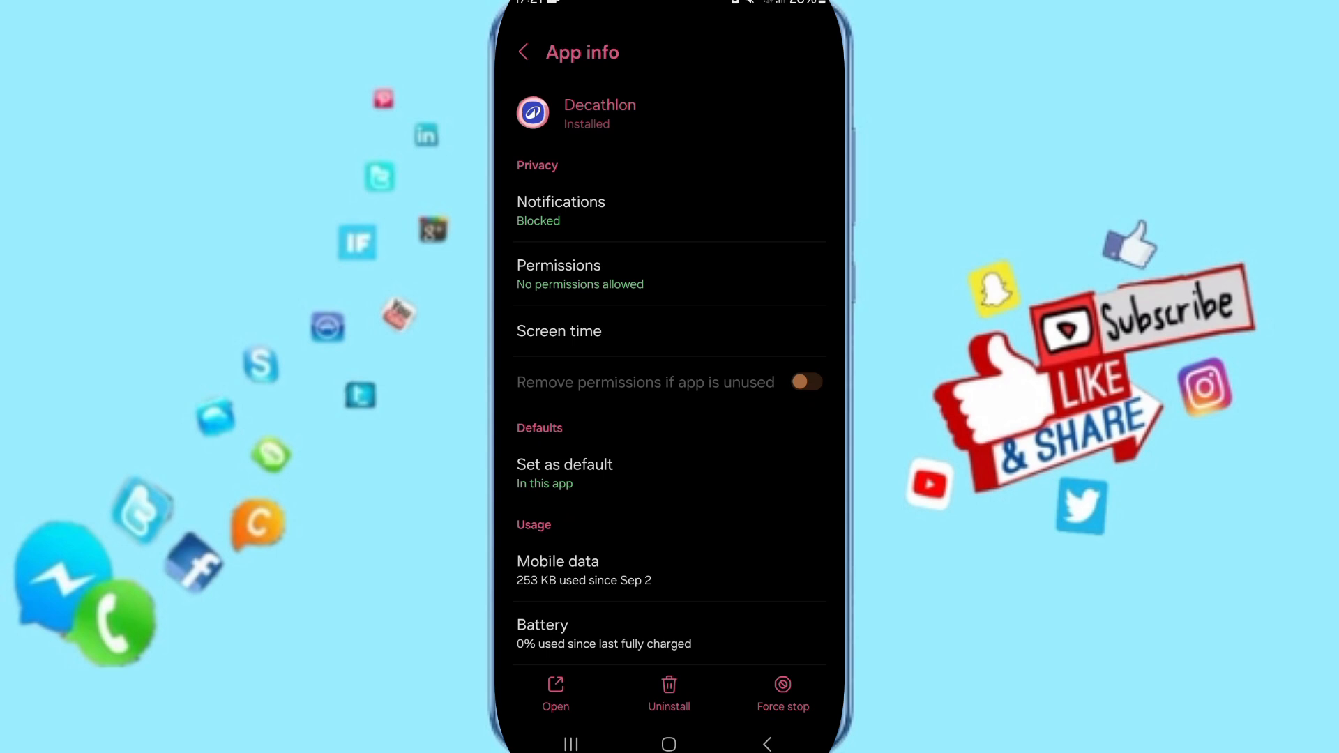
Step: Enable unused-app permission removal for Decathlon, then force stop the app and confirm
click(806, 382)
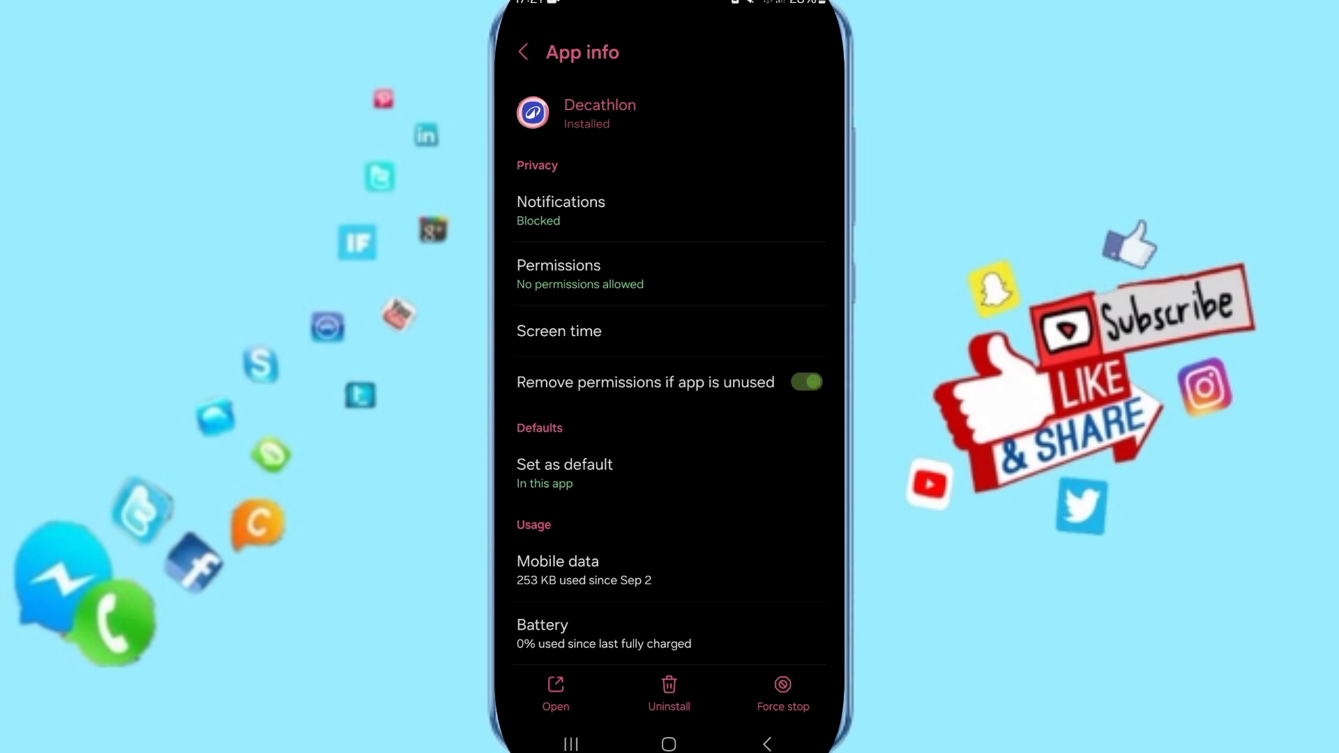
click(781, 691)
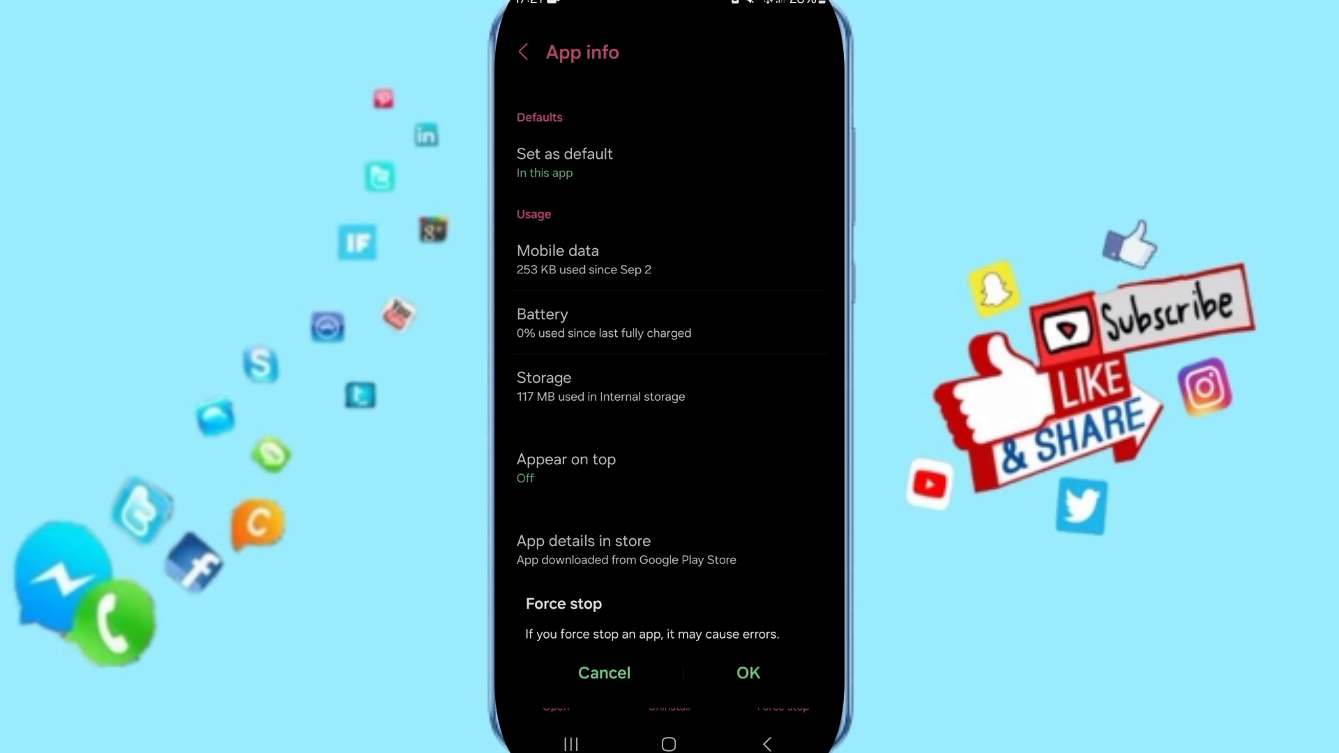
click(604, 673)
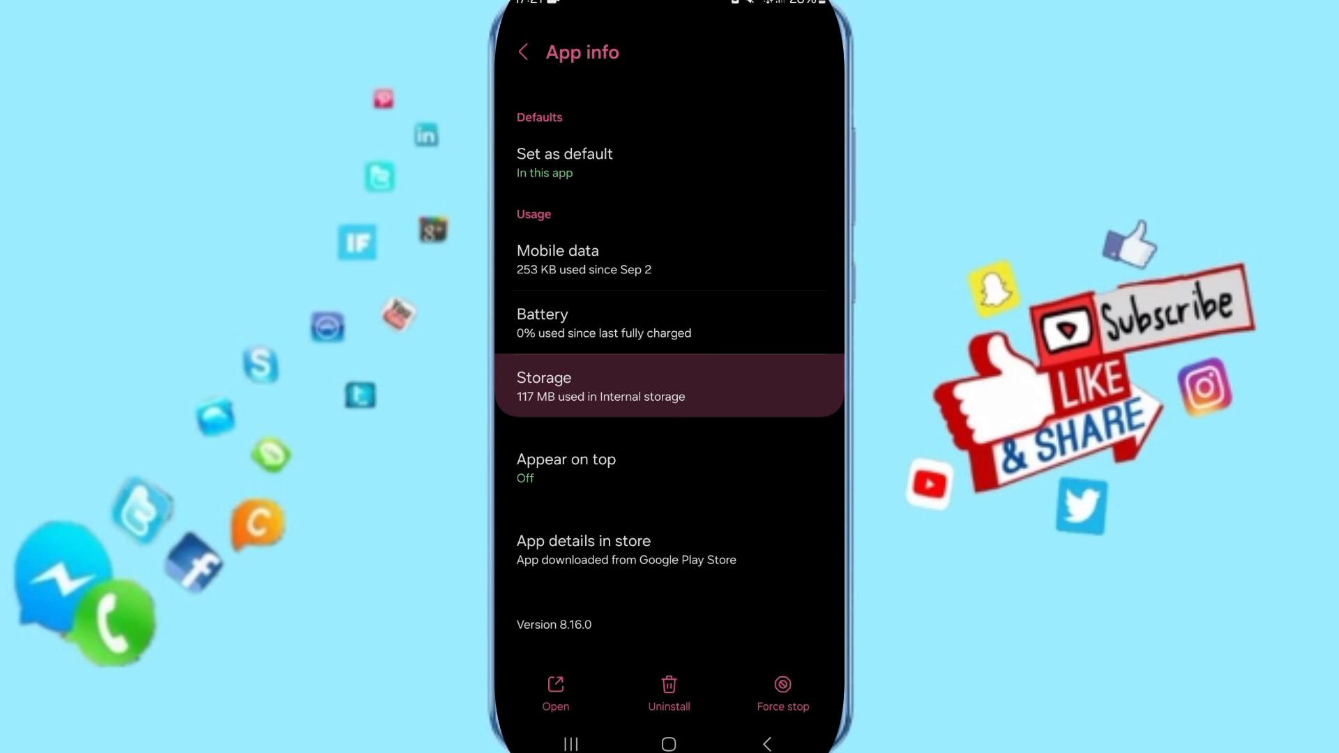